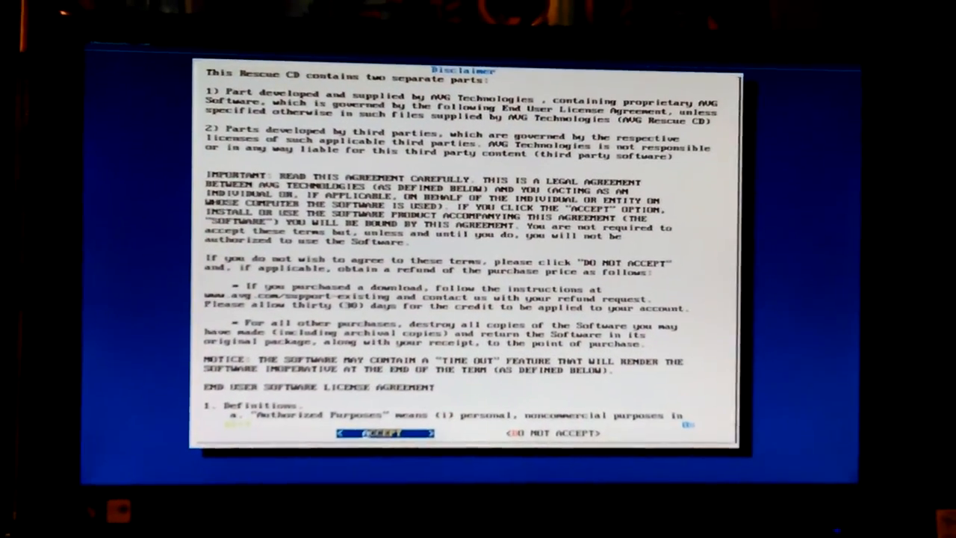
# Accept the AVG Rescue CD disclaimer to reach the 'New update found' prompt
pyautogui.click(385, 433)
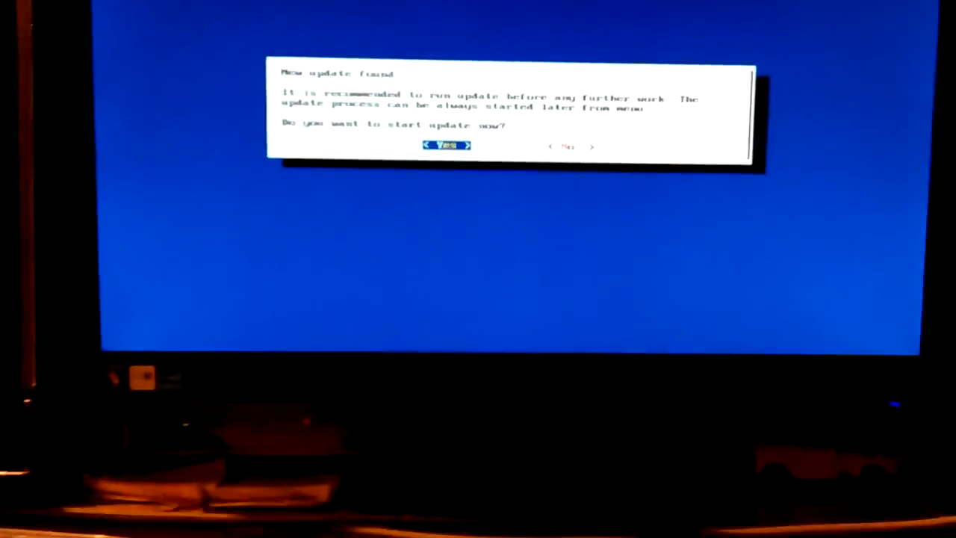
# Answer Yes to run the found update and let it download to 100%
pyautogui.click(447, 145)
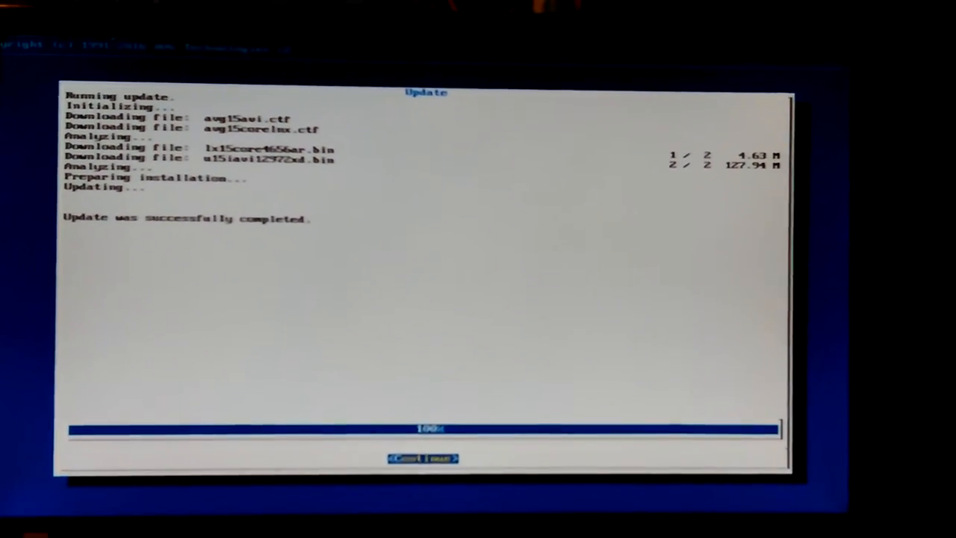
# Continue past the update report and enter the Advanced options menu from the Main Menu
pyautogui.click(422, 457)
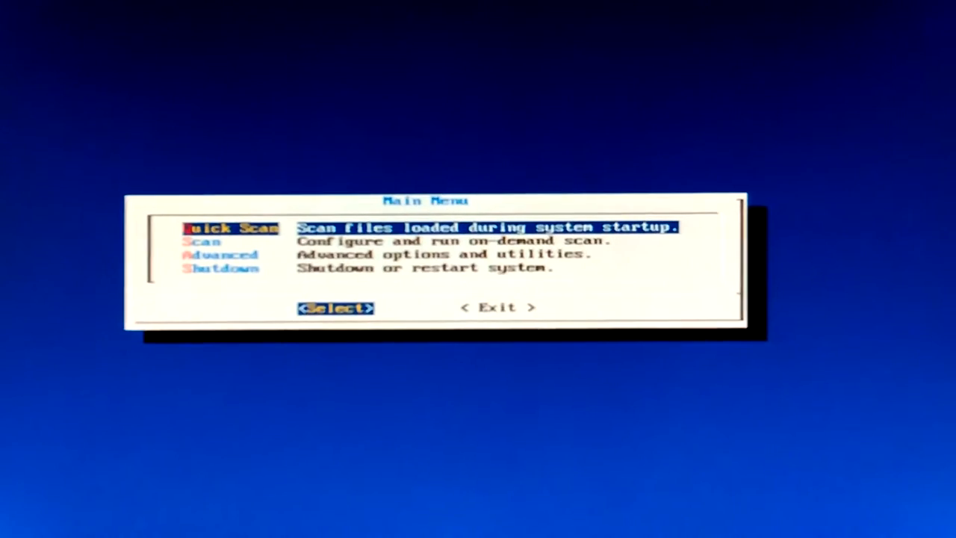
pyautogui.press('Down')
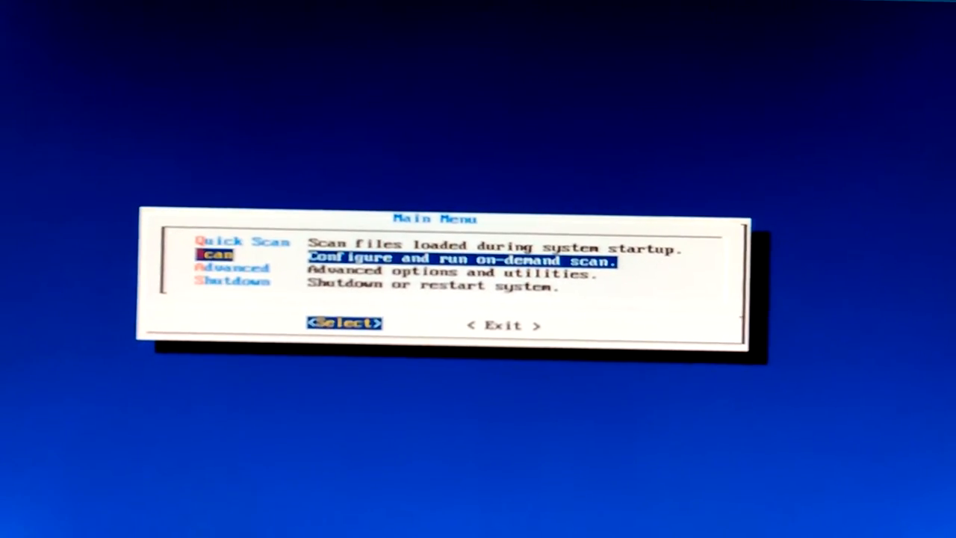
pyautogui.press('Down')
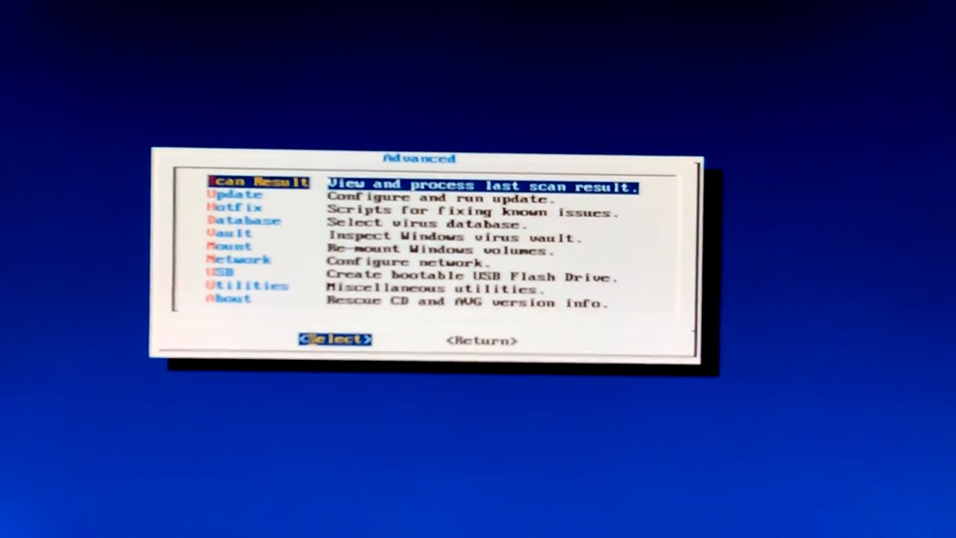
# Browse the Advanced items (vault, network, USB, utilities, version, scripts, update) and Return to the Main Menu
pyautogui.press('Down')
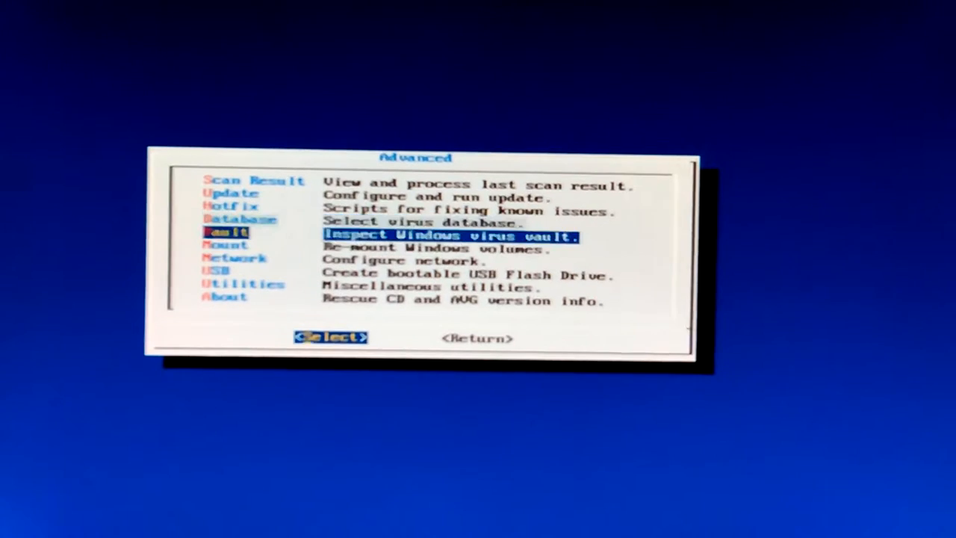
pyautogui.press('Down')
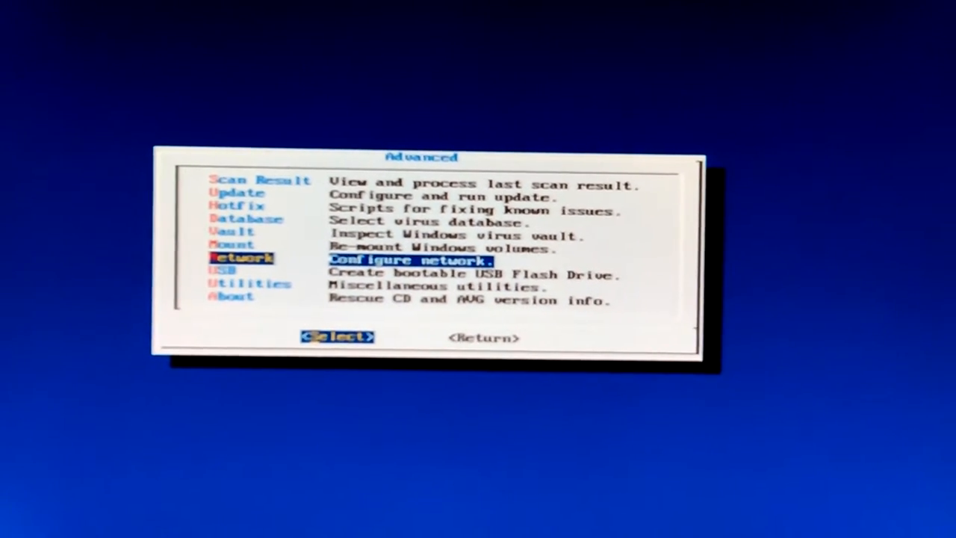
pyautogui.press('Down')
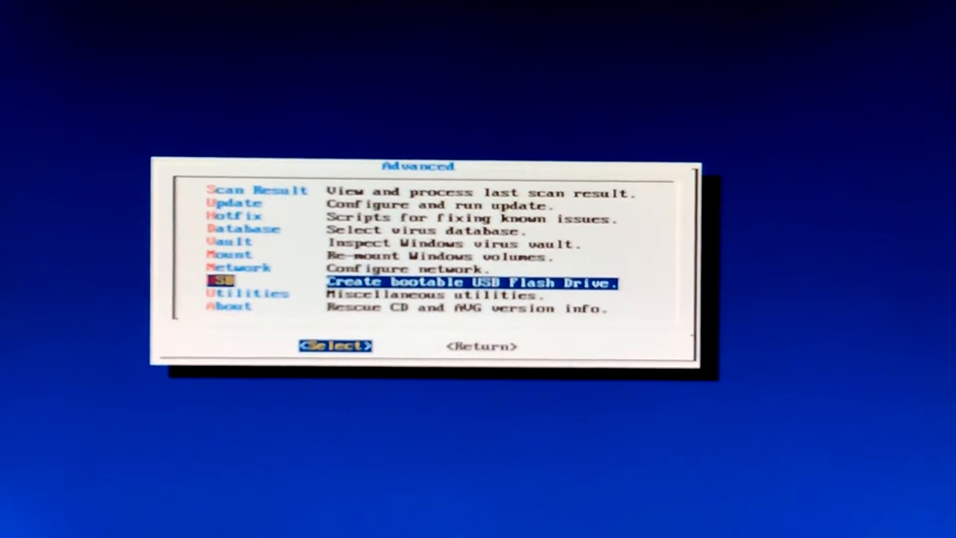
pyautogui.press('Down')
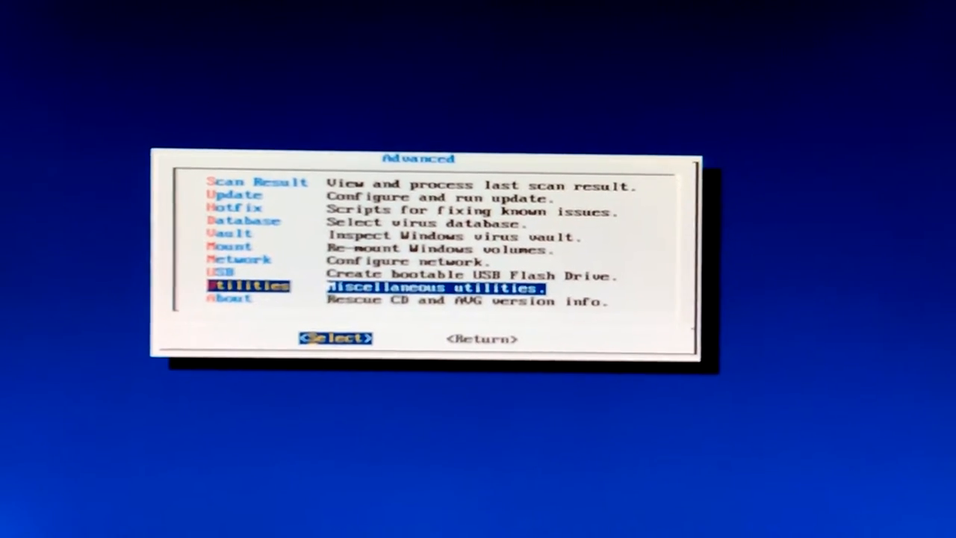
pyautogui.press('Down')
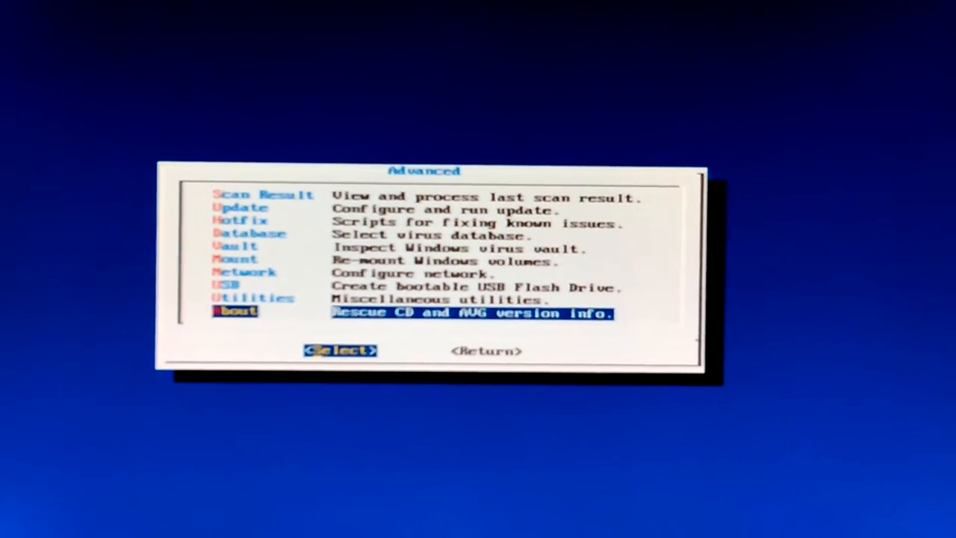
pyautogui.press('up')
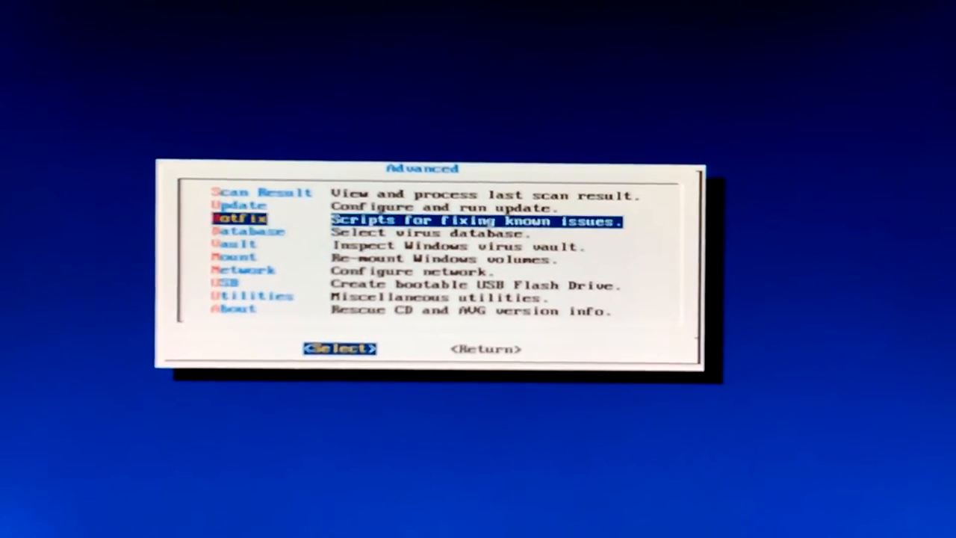
pyautogui.press('up')
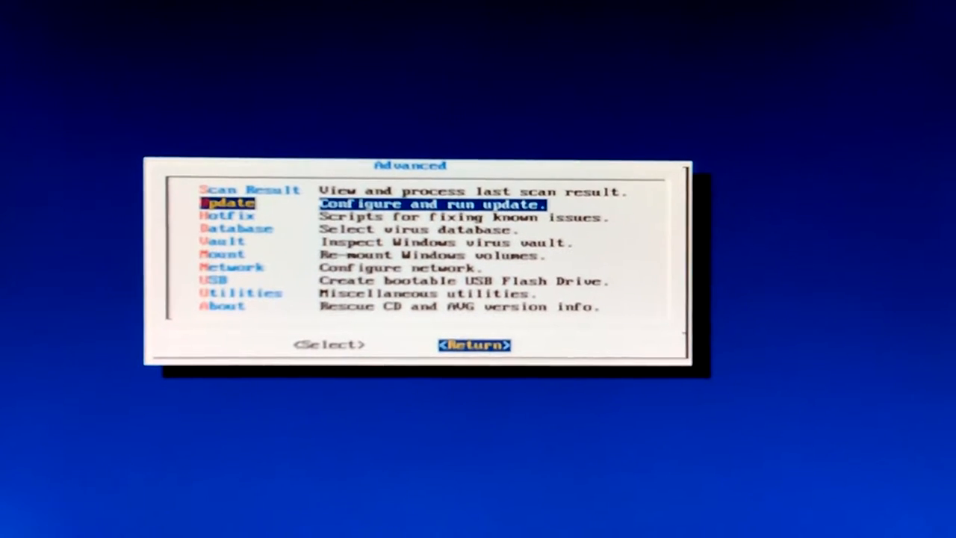
pyautogui.click(475, 344)
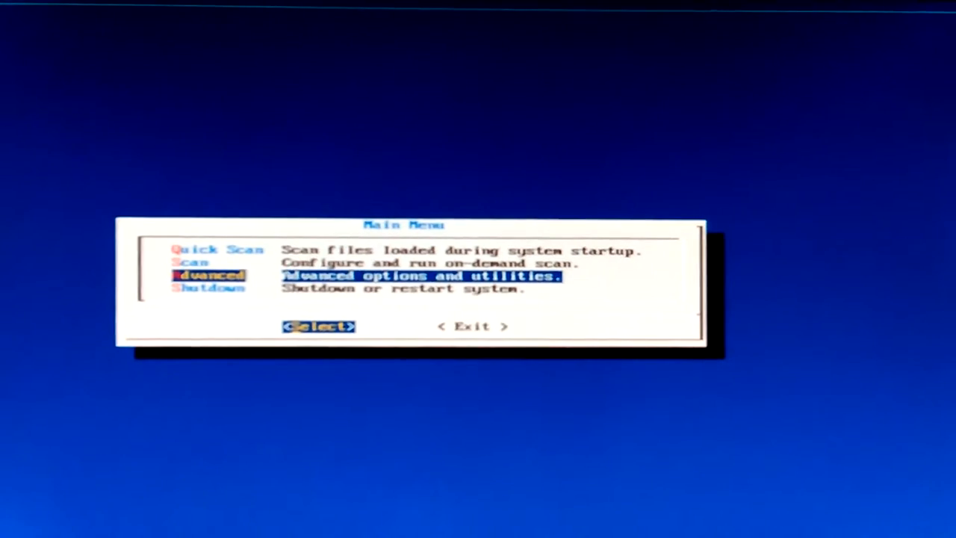
# Enter the on-demand Scan and choose Volumes as the scan type
pyautogui.press('Up')
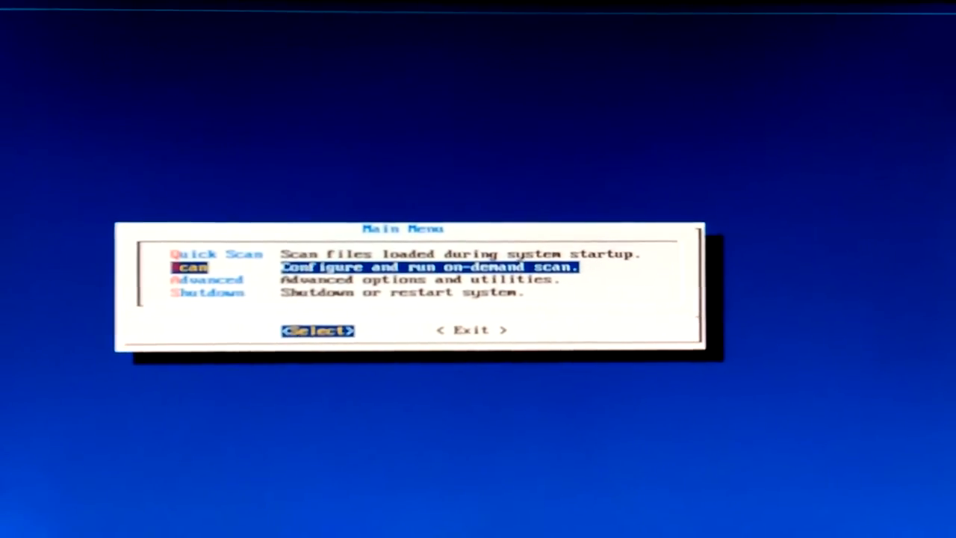
pyautogui.click(318, 330)
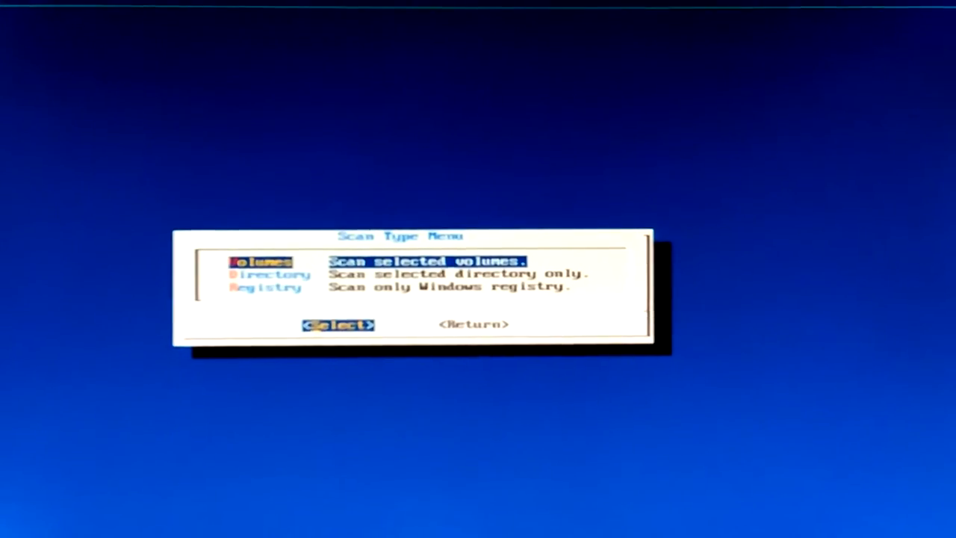
pyautogui.click(339, 325)
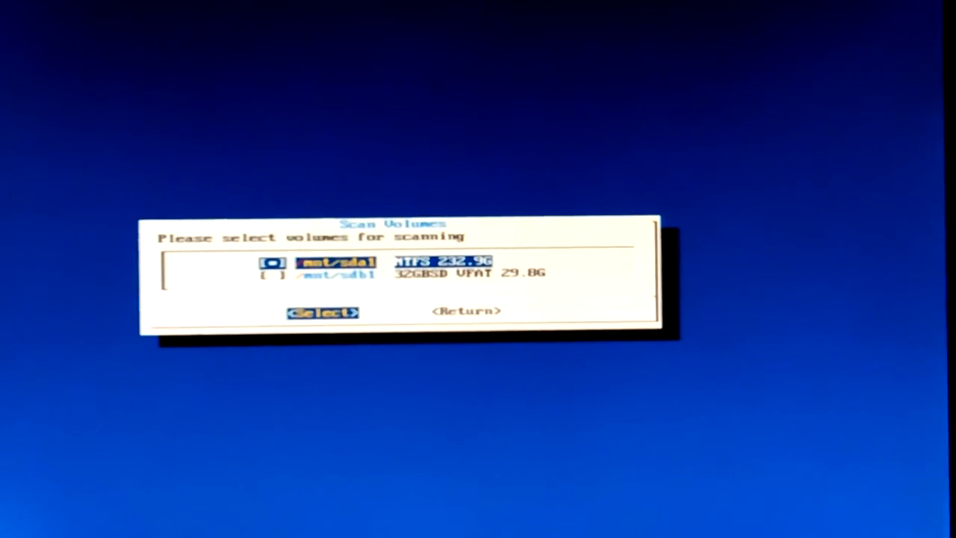
# Keep /mnt/sda1 (NTFS) selected as the volume to scan and proceed to Scan Options
pyautogui.click(323, 313)
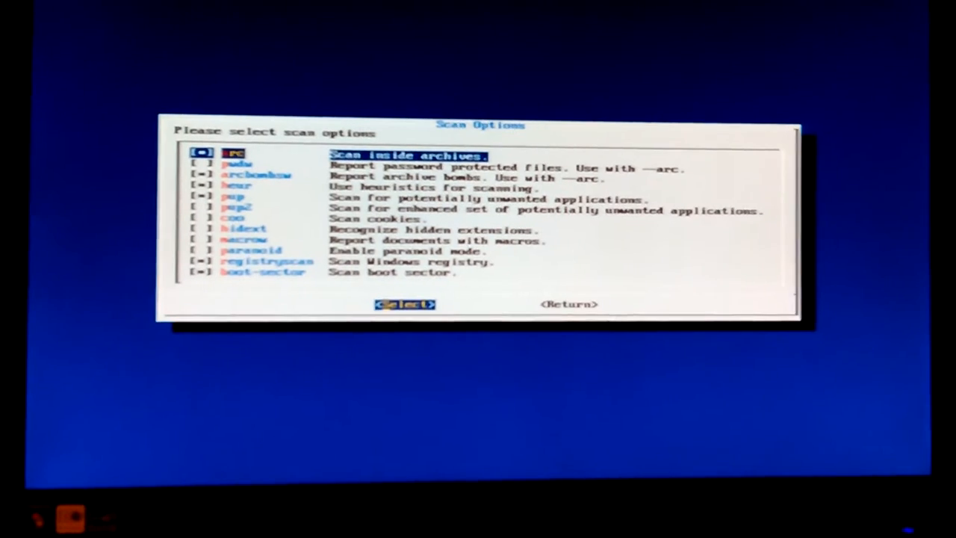
# Enable the archbomb, pwdw, heur, pup and pup2 scan options
pyautogui.press('Down')
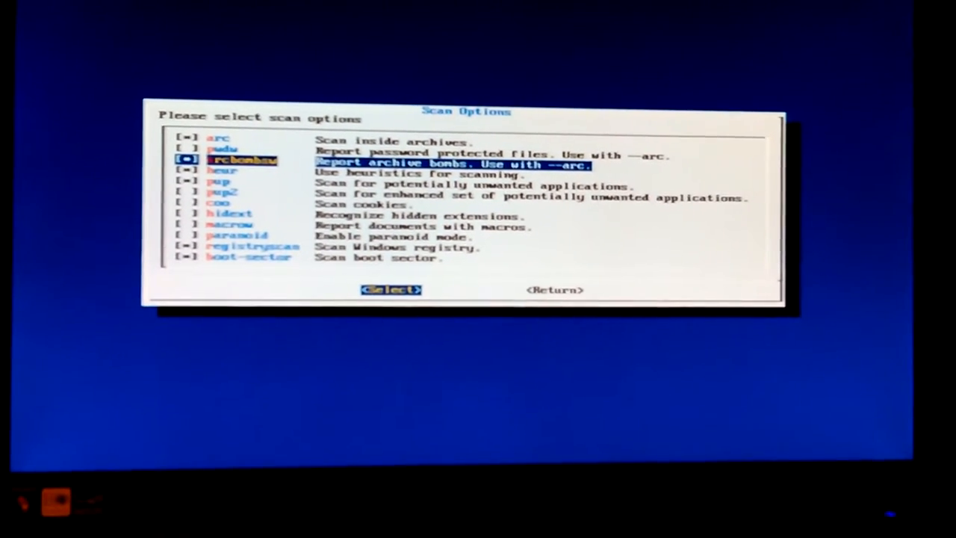
pyautogui.press('Down')
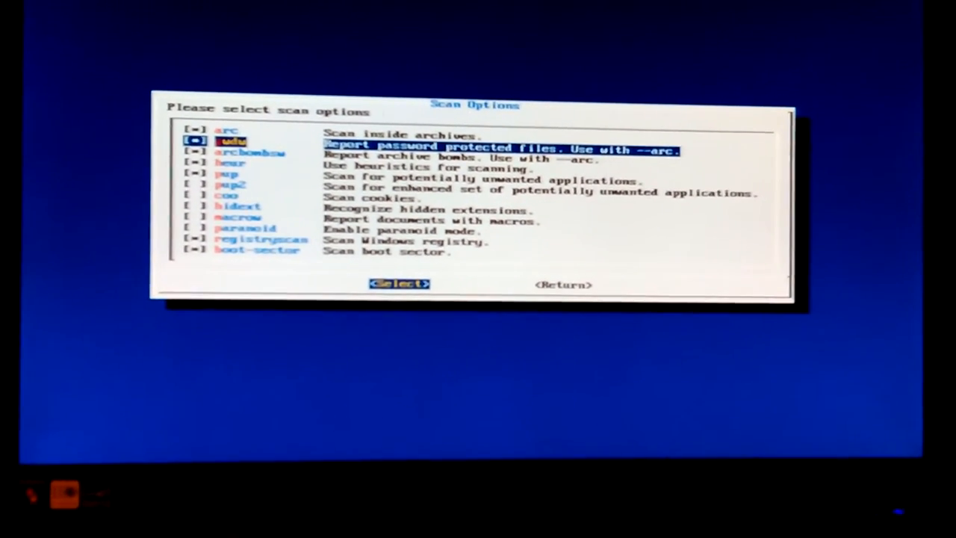
pyautogui.press('Down')
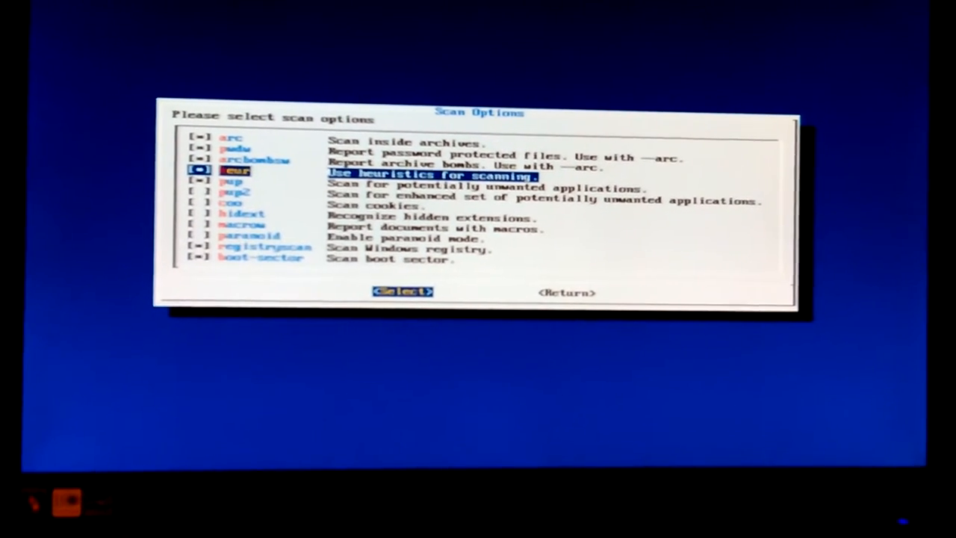
pyautogui.press('Down')
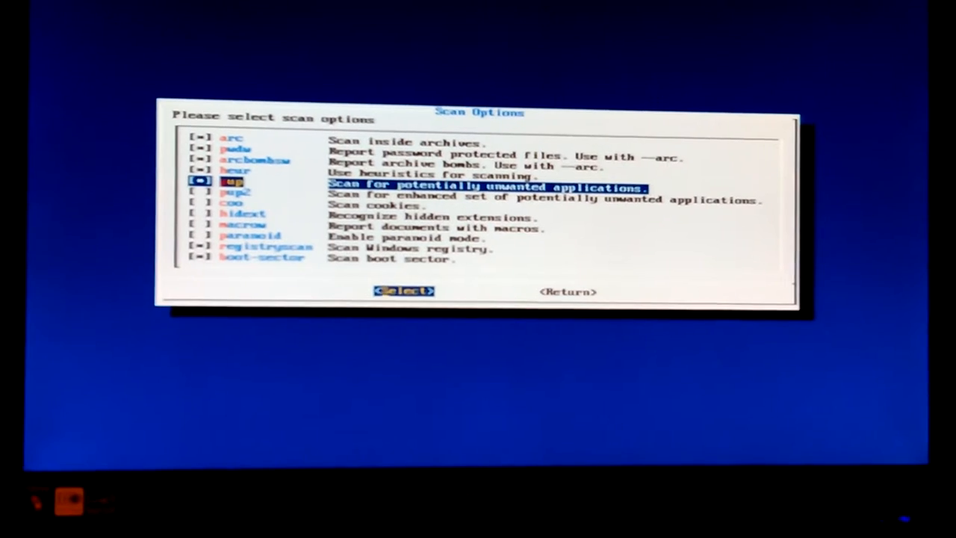
pyautogui.press('Down')
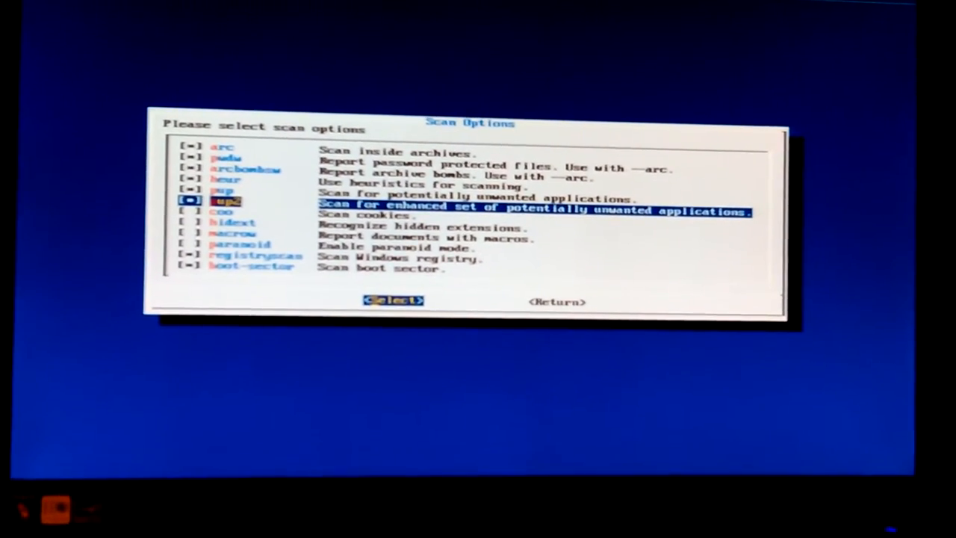
# Enable coo, hidext, macrow and paranoid, leaving registryscan and boot-sector checked too
pyautogui.press('Down')
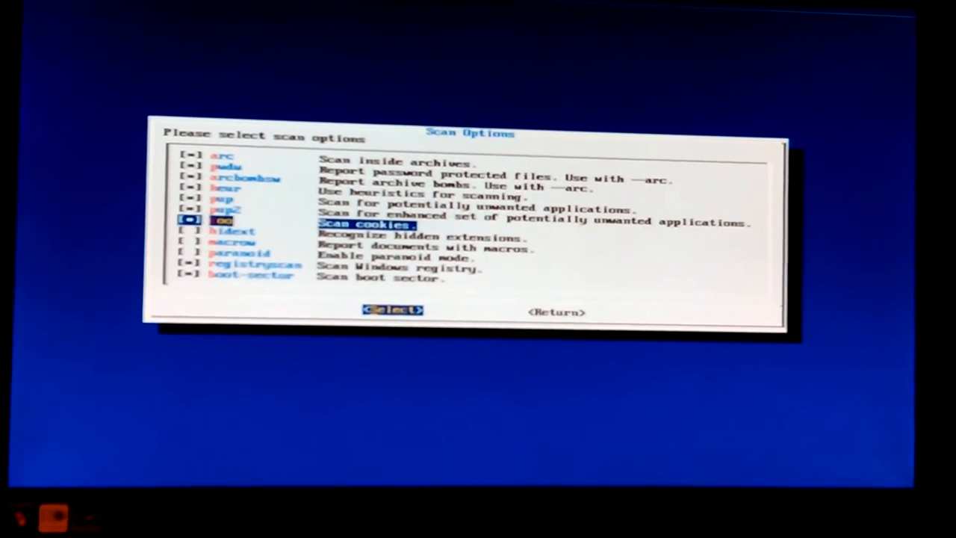
pyautogui.press('Down')
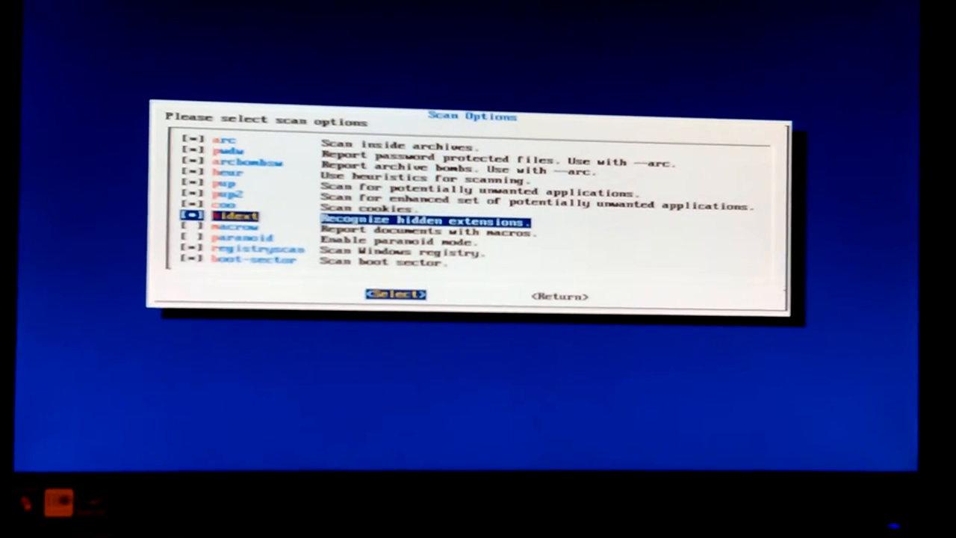
pyautogui.press('Down')
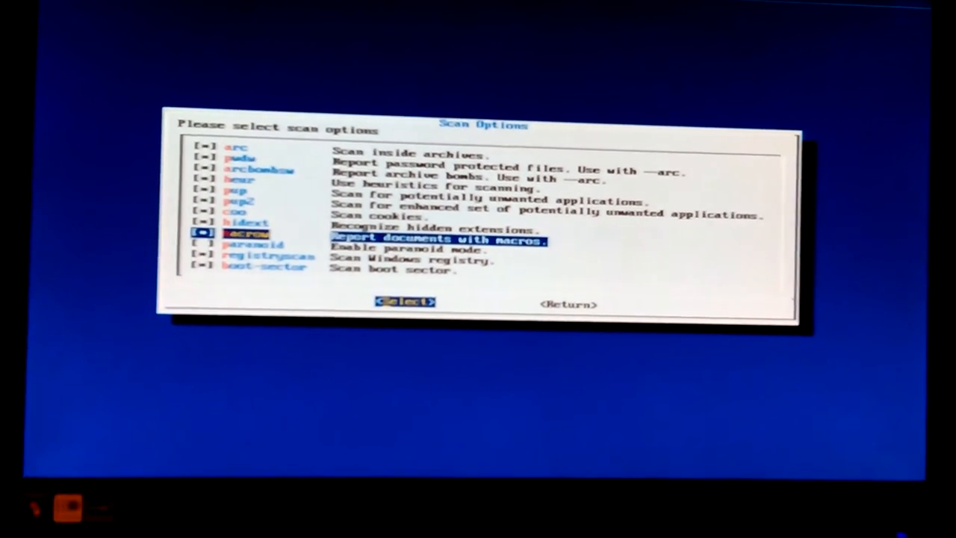
pyautogui.press('Down')
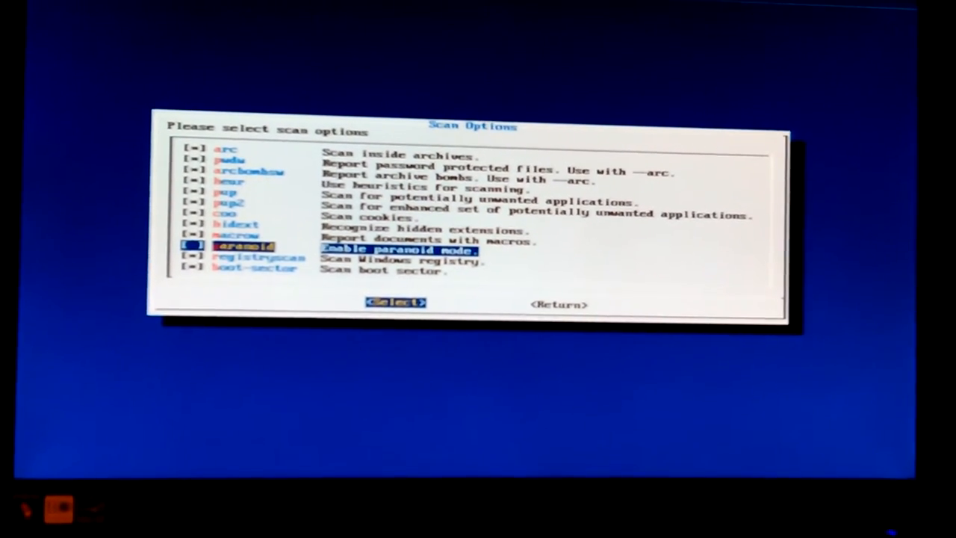
pyautogui.press('Down')
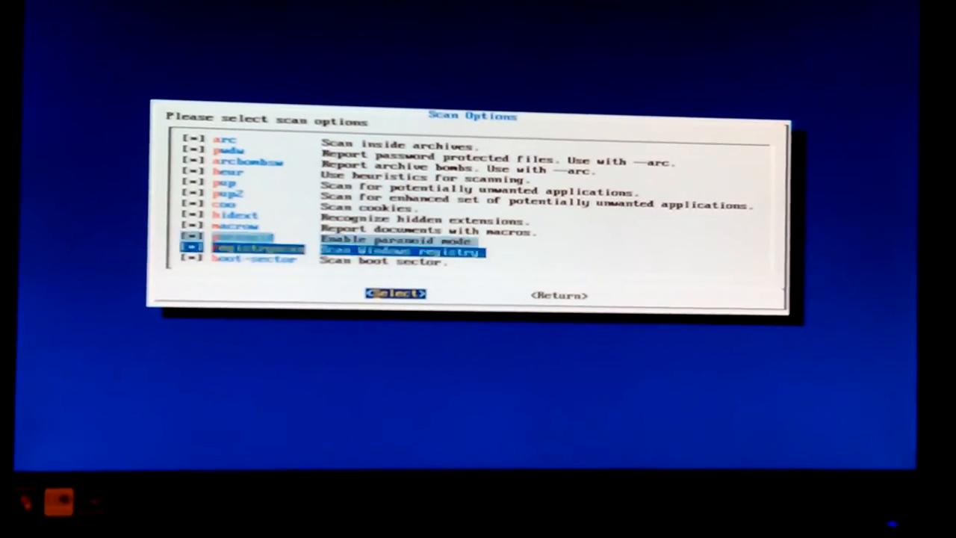
pyautogui.press('Down')
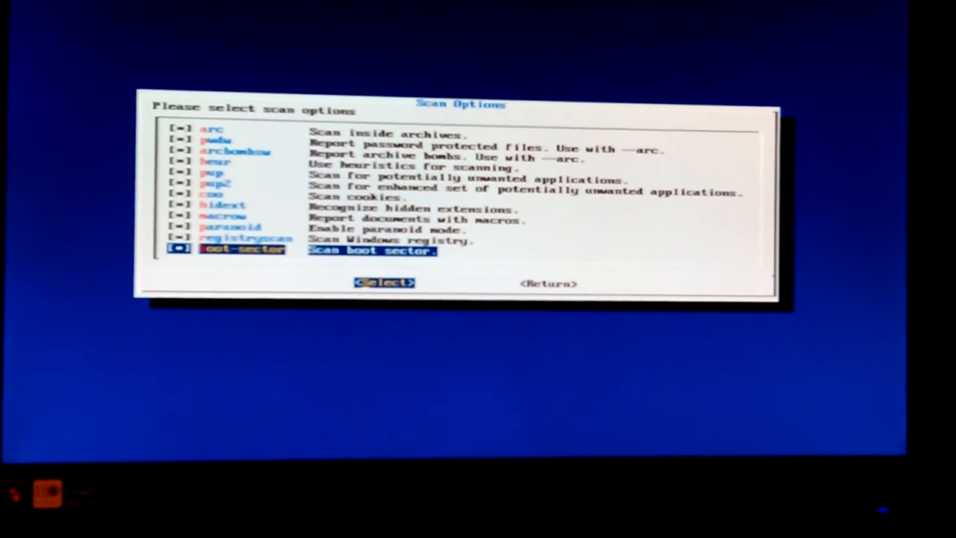
# Launch the scan of /mnt/sda1 with every option on, bringing up the Scan progress dialog
pyautogui.click(384, 282)
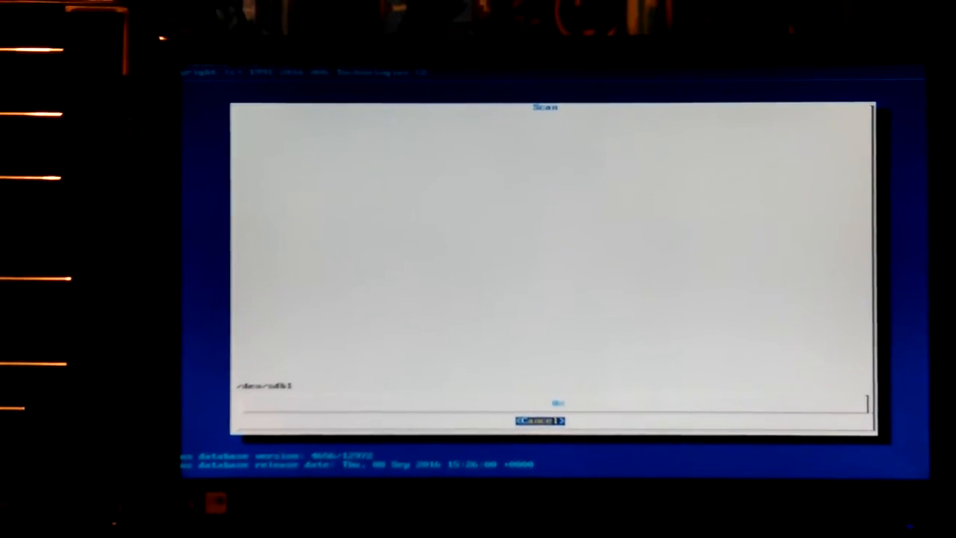